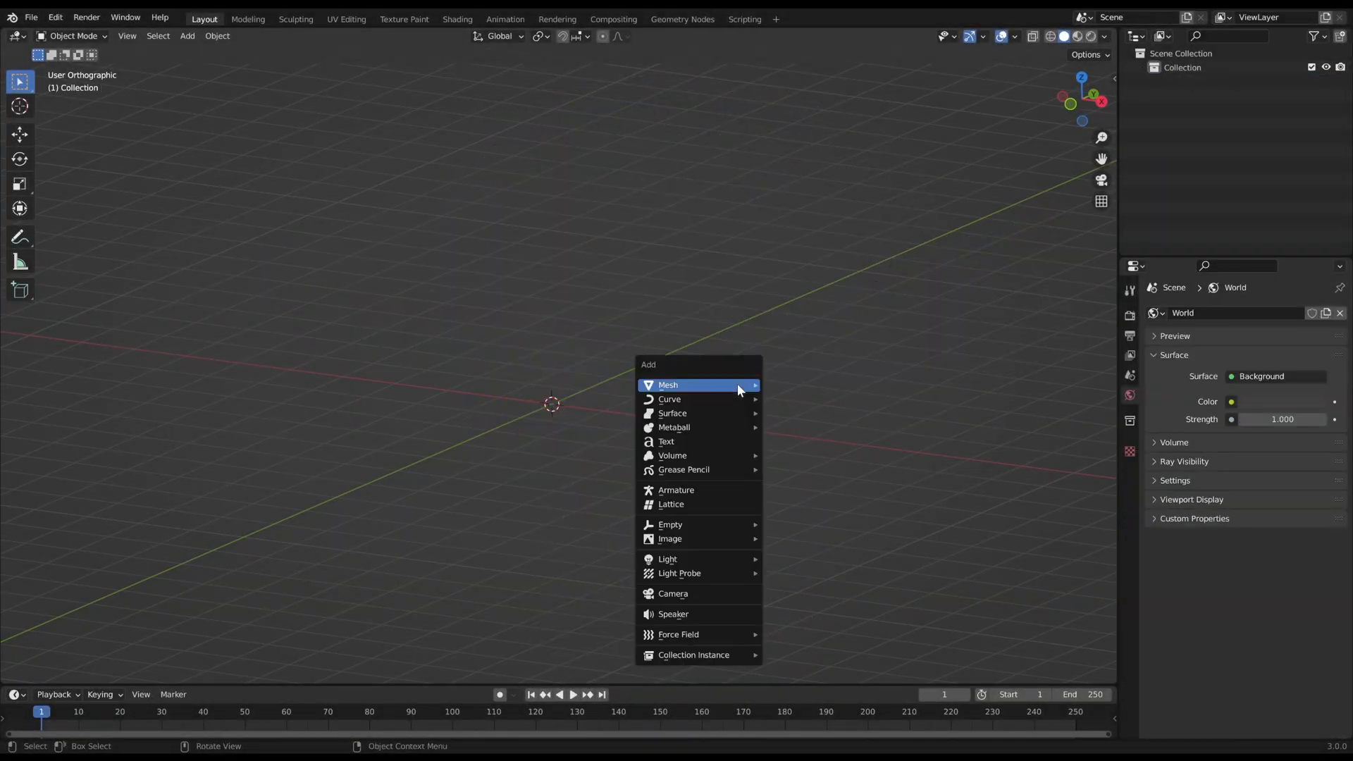
- Add a Suzanne monkey head mesh with a new pass-through Geometry Nodes tree
{"action": "left_click", "coordinate": [668, 385]}
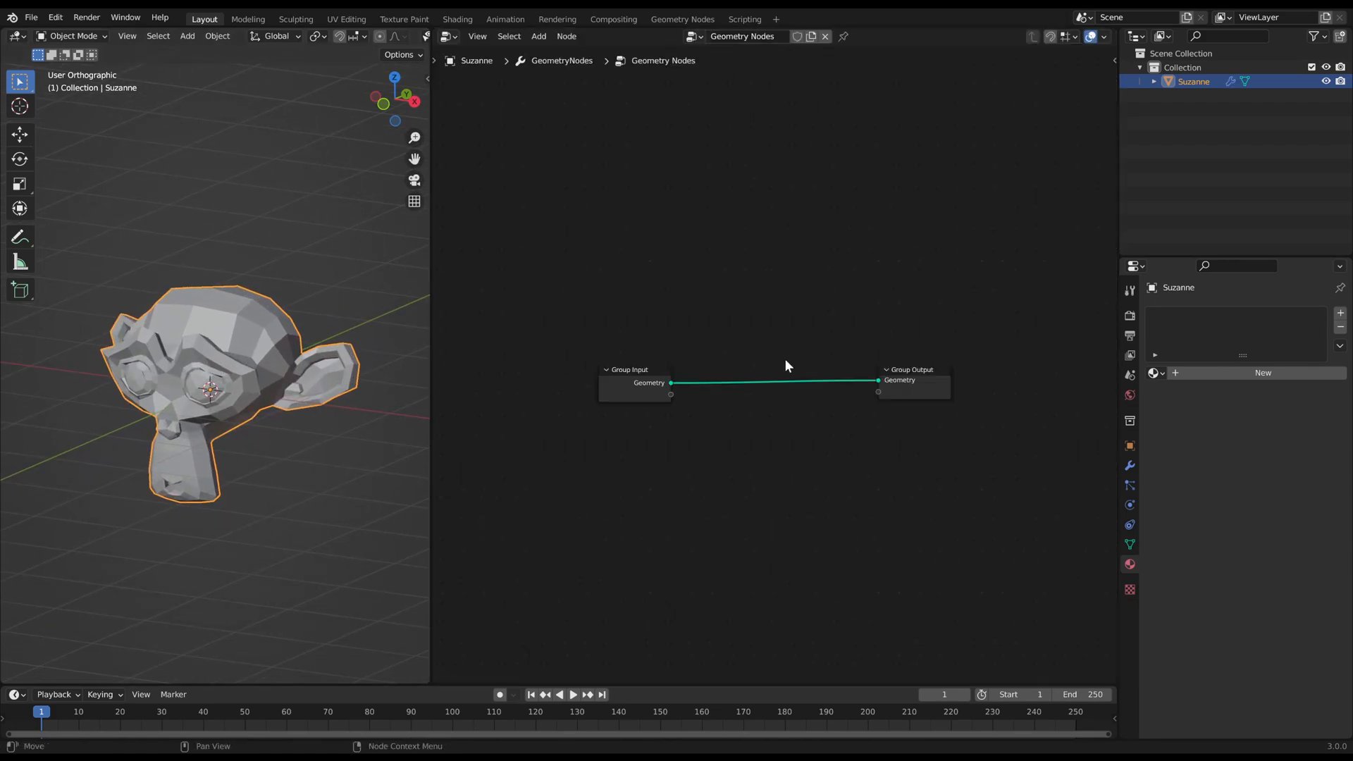
- Search for the Mesh to Curve node to start turning Suzanne's edges into tubes
{"action": "type", "text": "mesh to"}
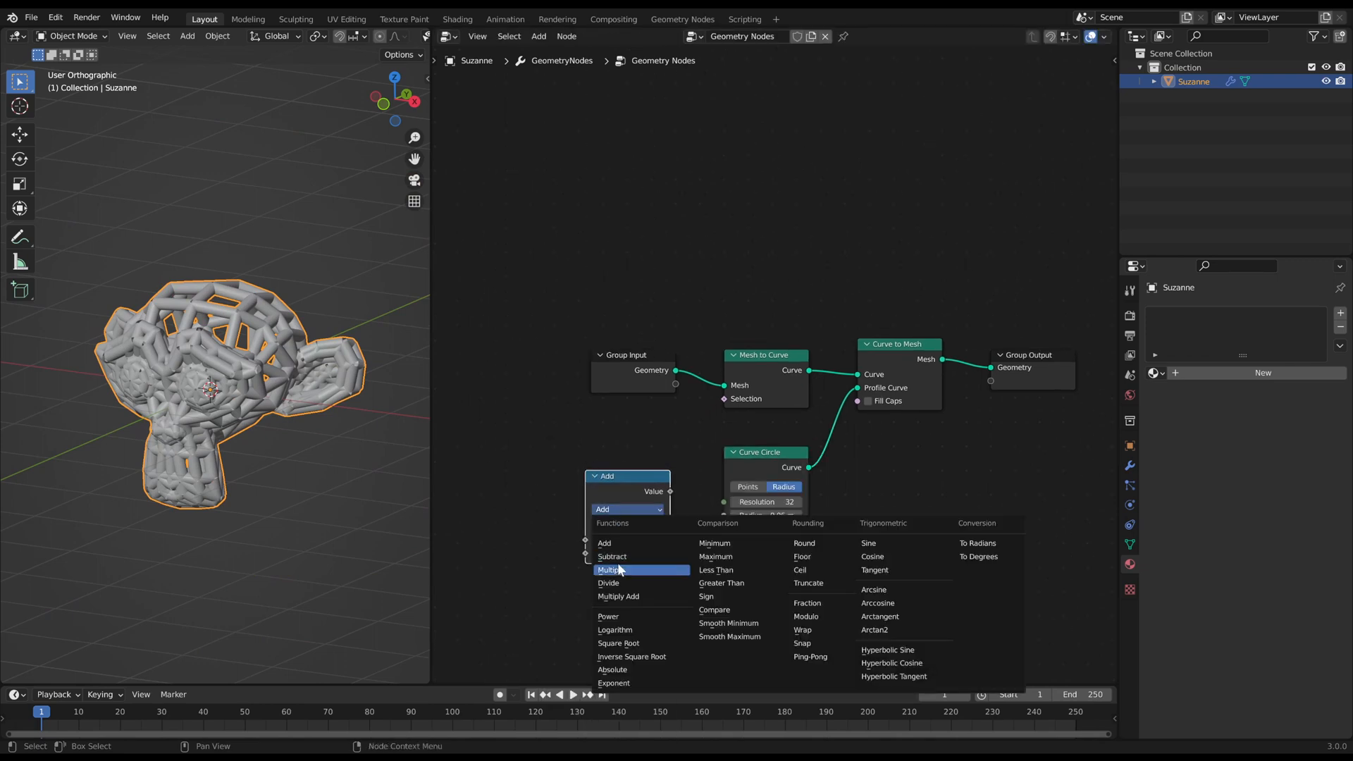
- Set the Math node to Multiply and raise its factor to control the wire tube radius
{"action": "left_click", "coordinate": [608, 570]}
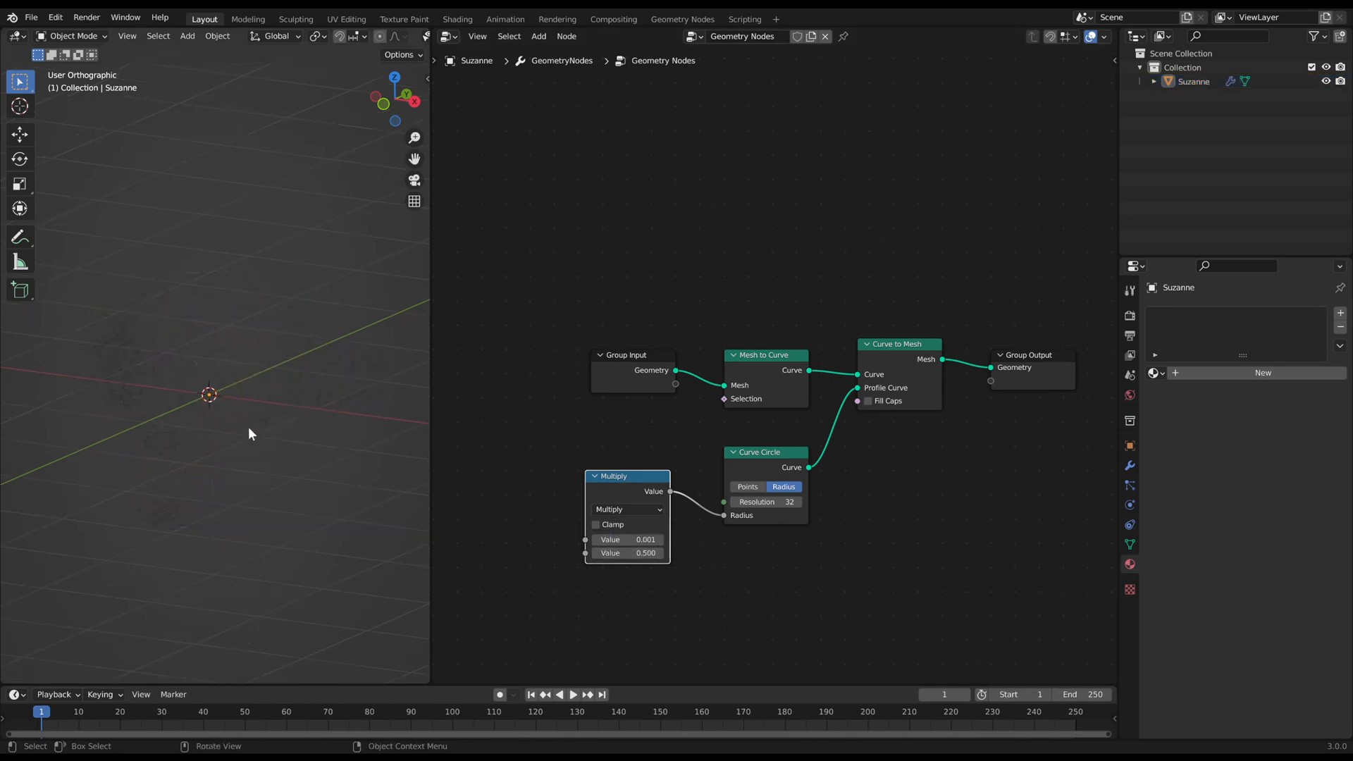
{"action": "left_click_drag", "start_coordinate": [622, 553], "coordinate": [655, 552]}
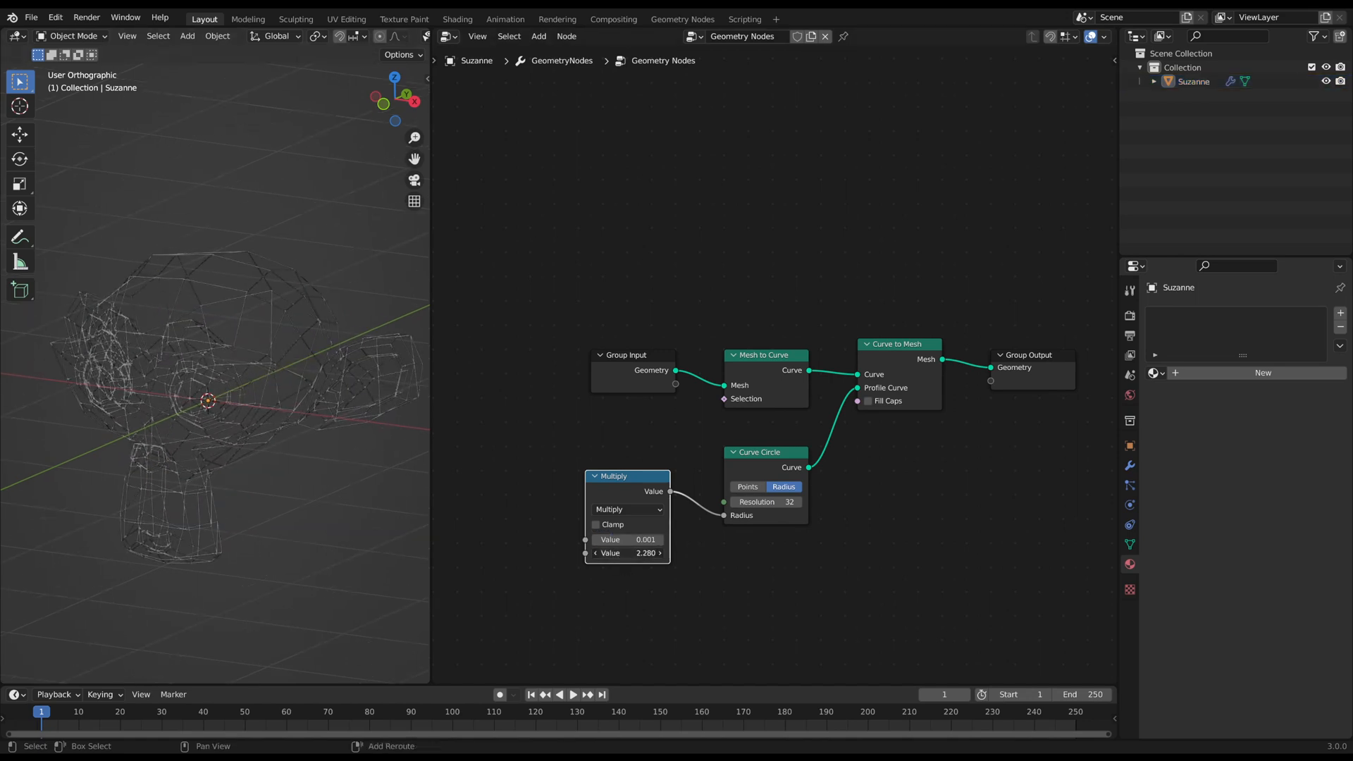
{"action": "left_click", "coordinate": [207, 402]}
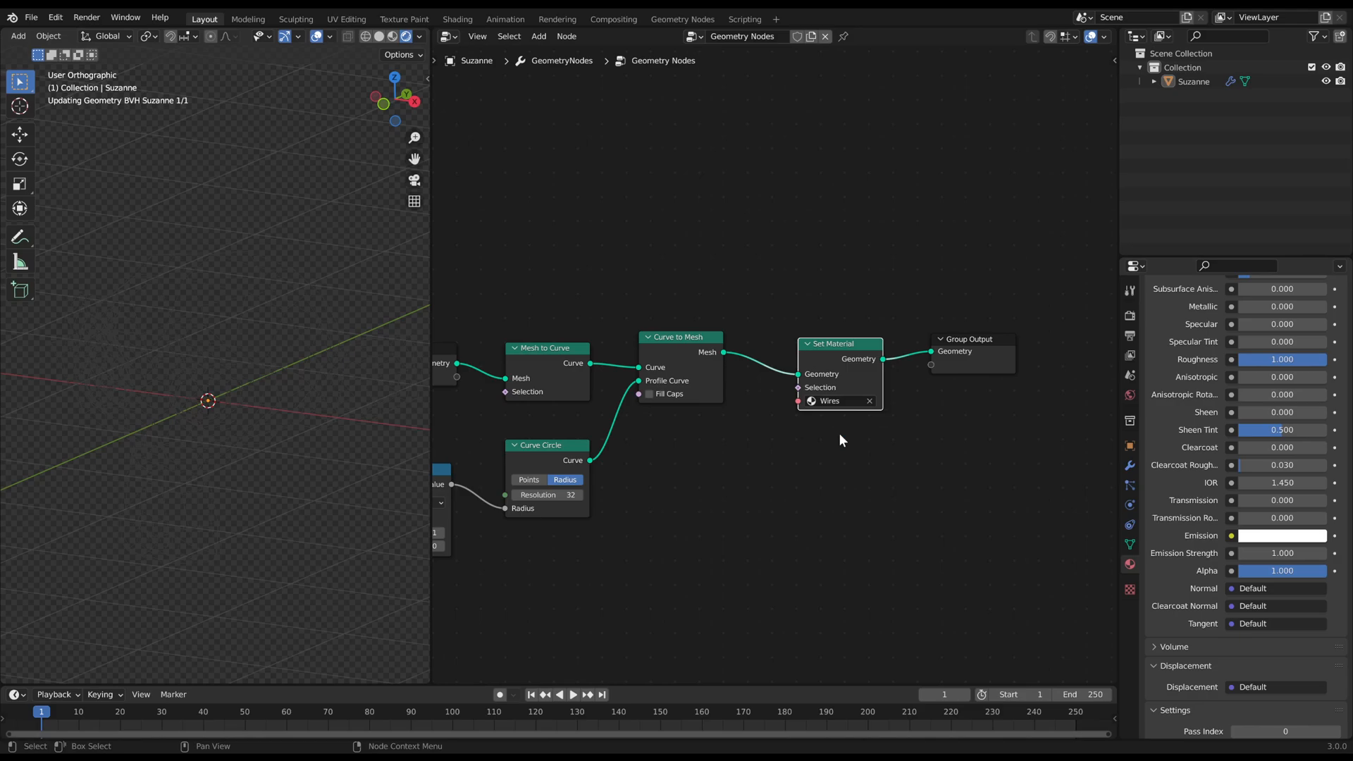
- Give the Wires material white emission with Emission Strength 2
{"action": "left_click", "coordinate": [1281, 553]}
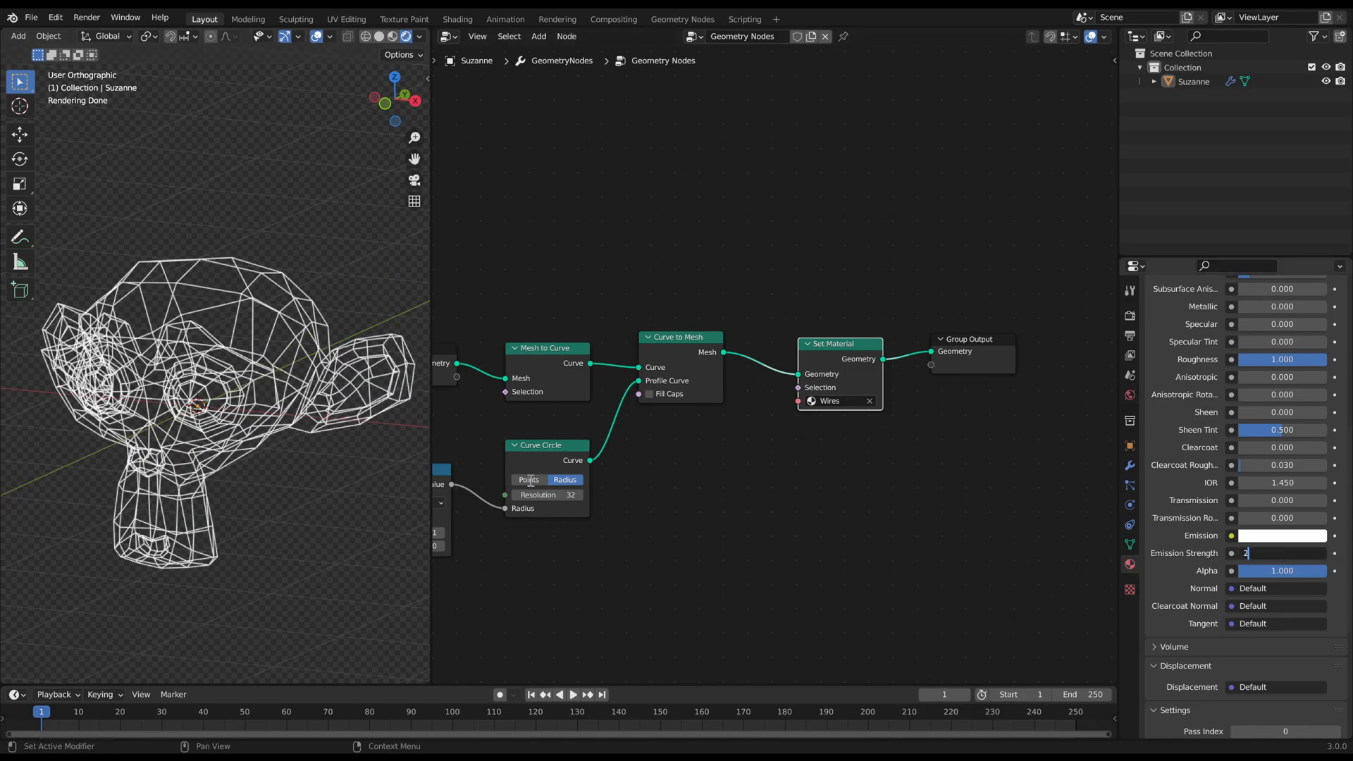
{"action": "key", "text": "Return"}
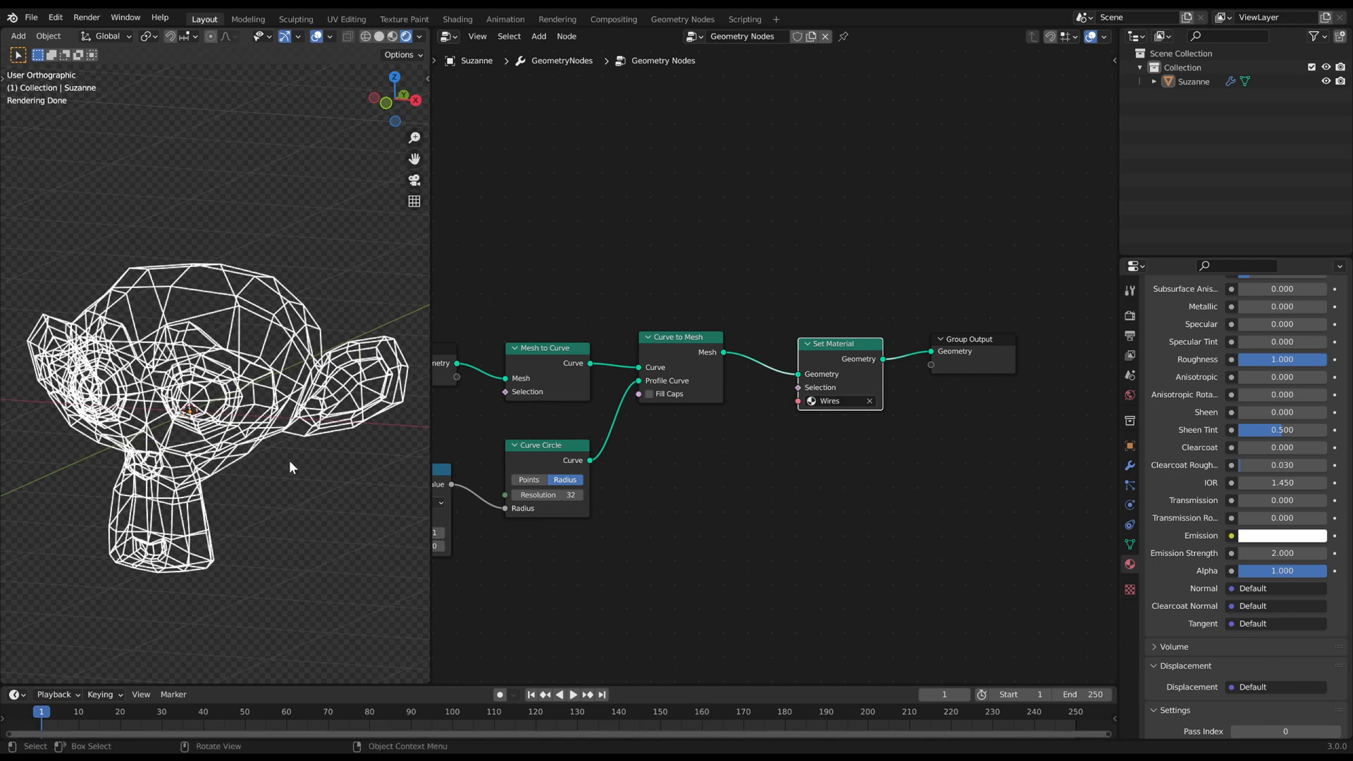
- Add a second, unassigned Set Material node above the wireframe node chain
{"action": "left_click", "coordinate": [537, 35]}
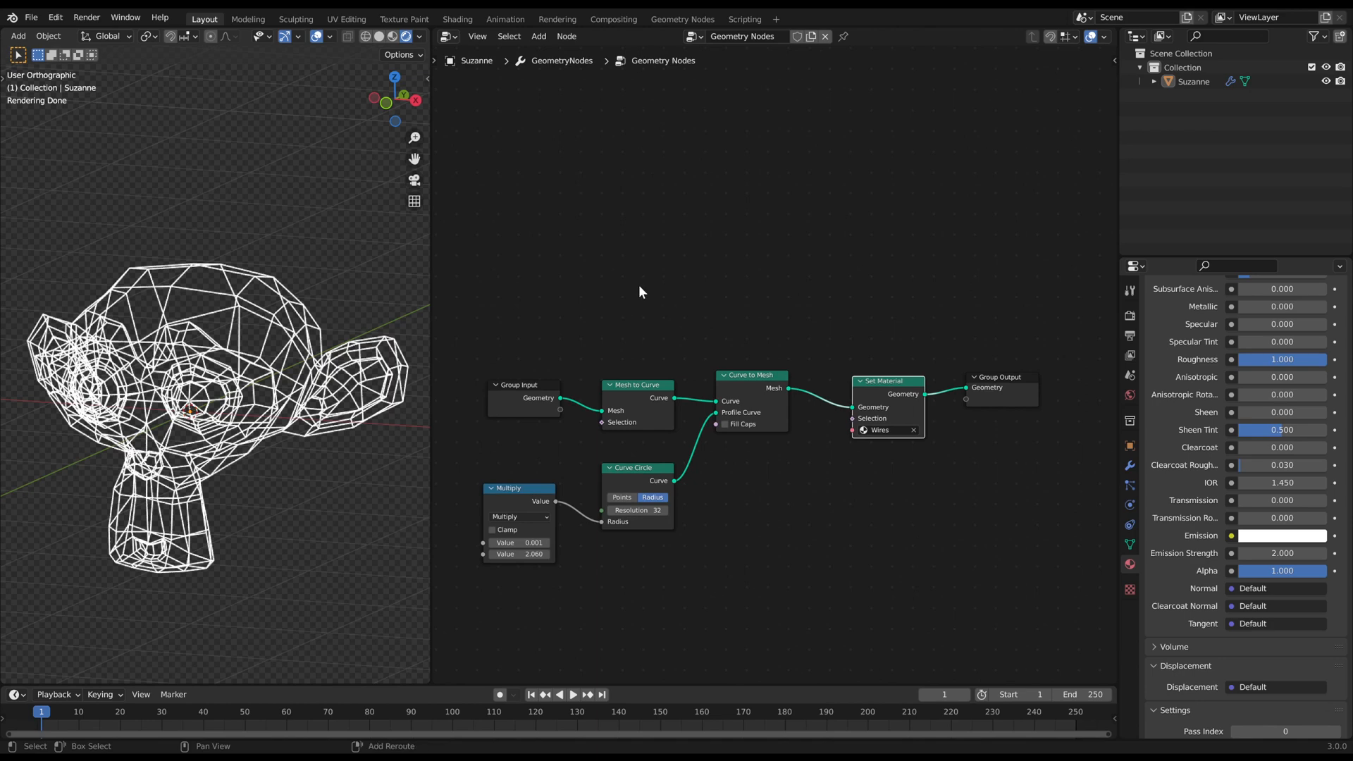
{"action": "type", "text": "set m"}
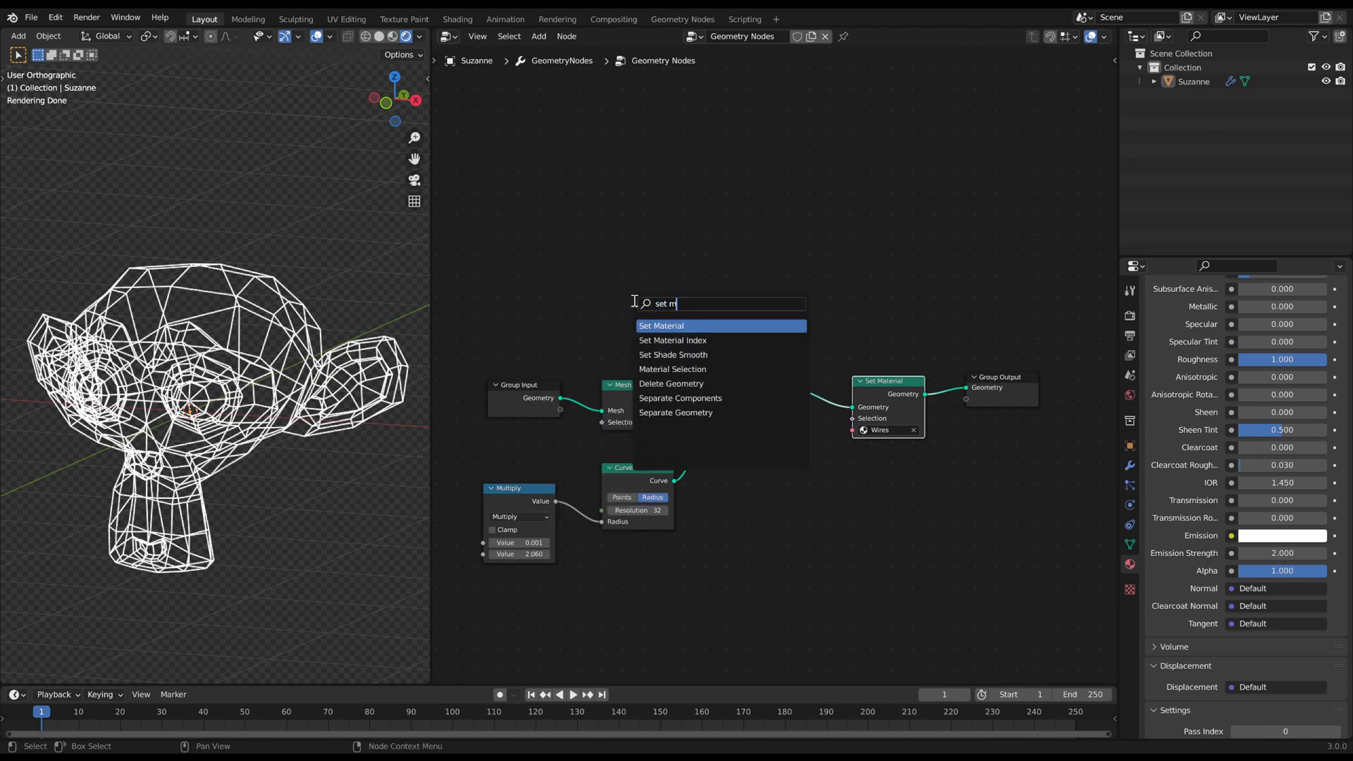
{"action": "left_click", "coordinate": [661, 326]}
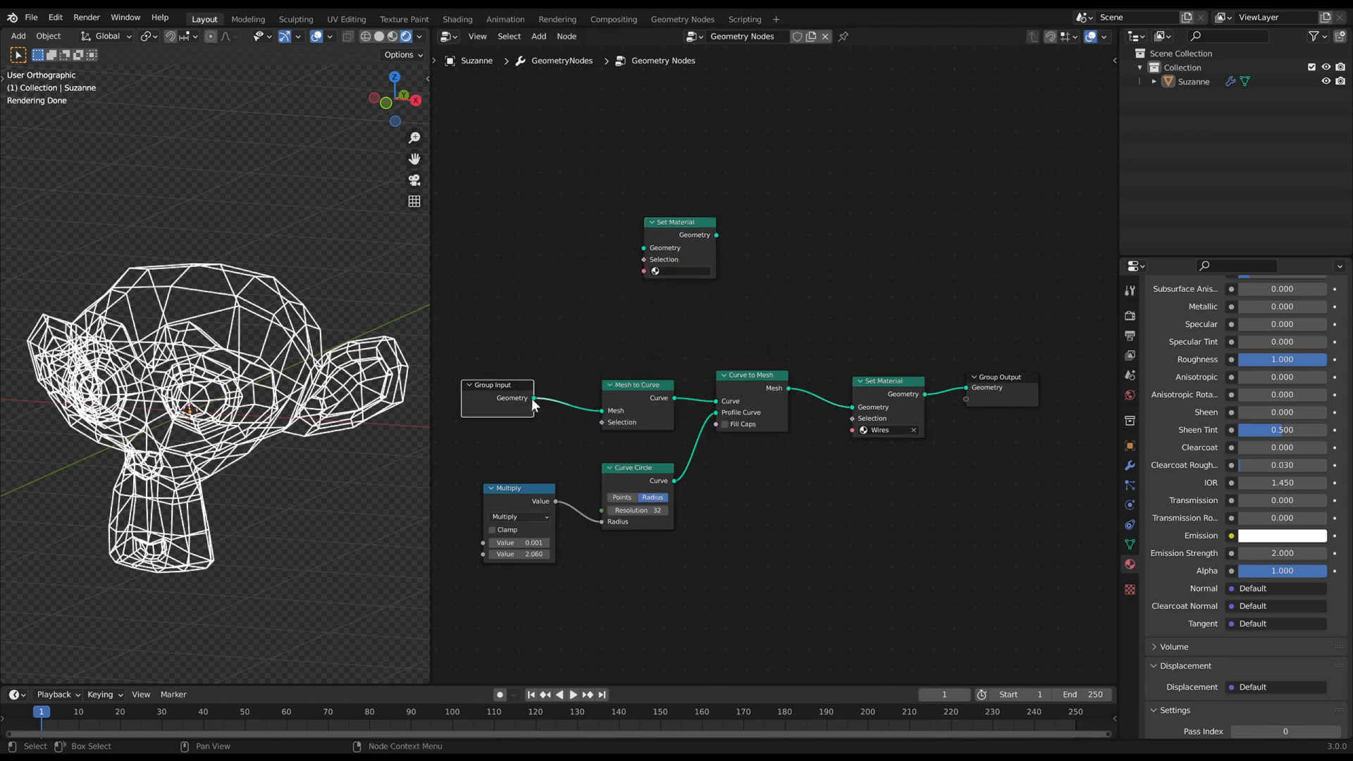